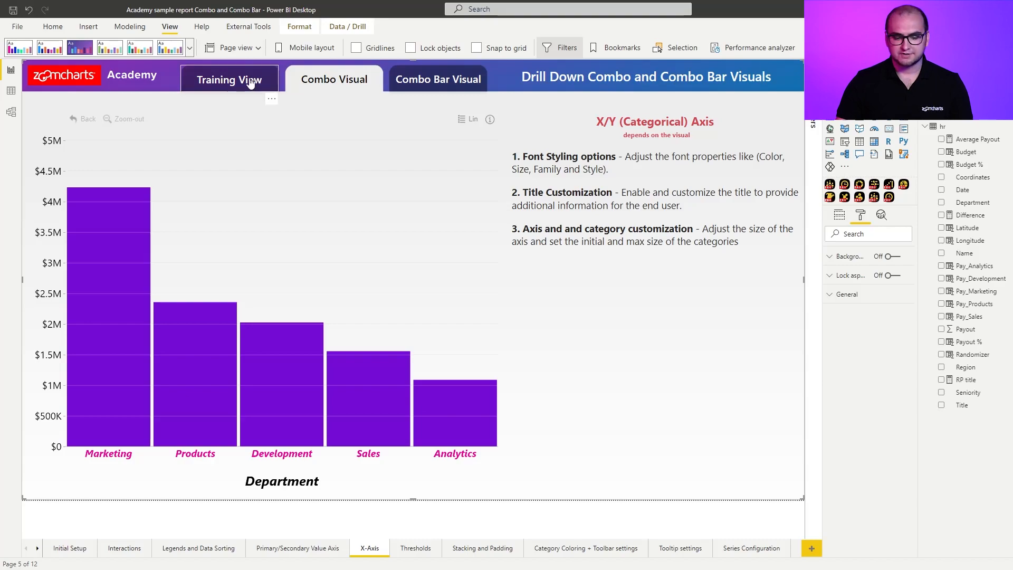
Go to the Training View page and show the Drill Down Combo visual's fields, with Region as category
{"action": "left_click", "coordinate": [228, 80]}
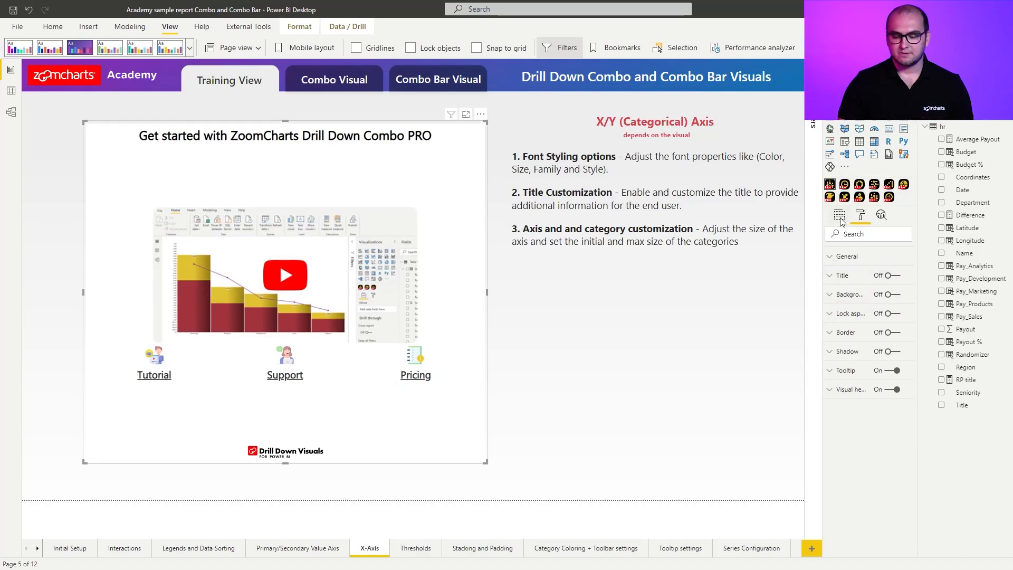
{"action": "left_click", "coordinate": [839, 214]}
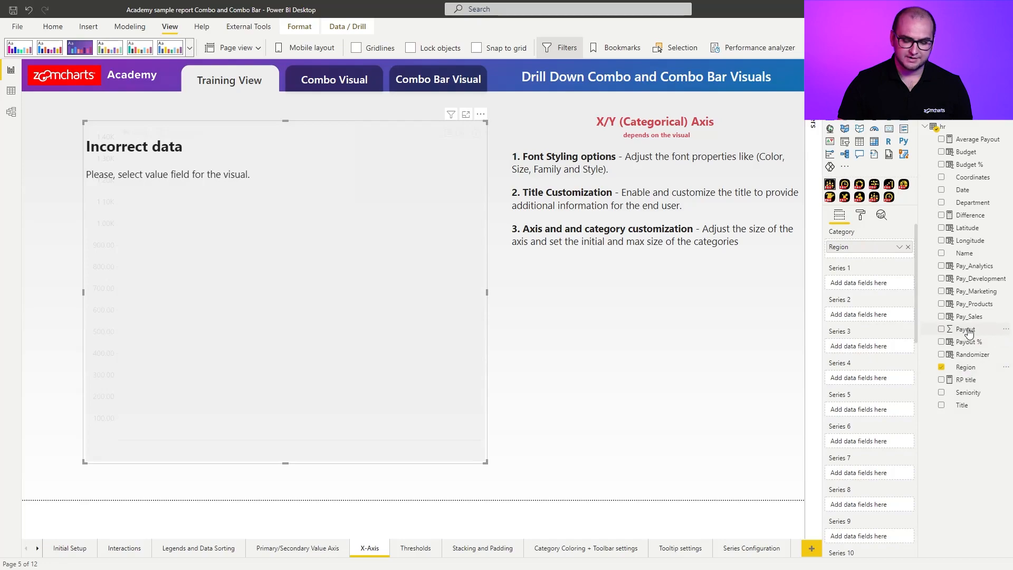
Add Payout as the chart's value and bring up the X-Axis label orientation choices
{"action": "left_click", "coordinate": [942, 329]}
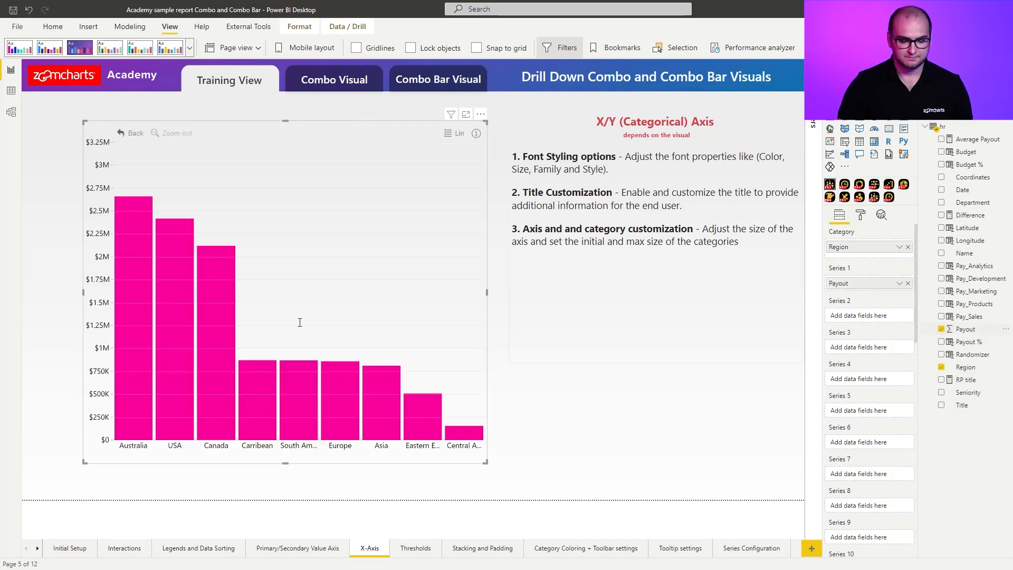
{"action": "left_click", "coordinate": [860, 215]}
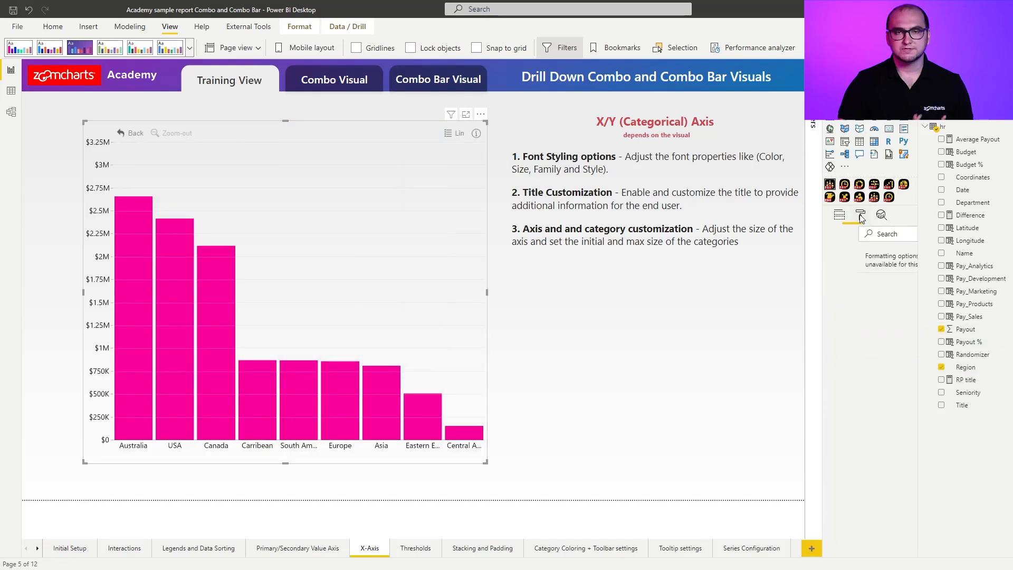
{"action": "left_click", "coordinate": [860, 215]}
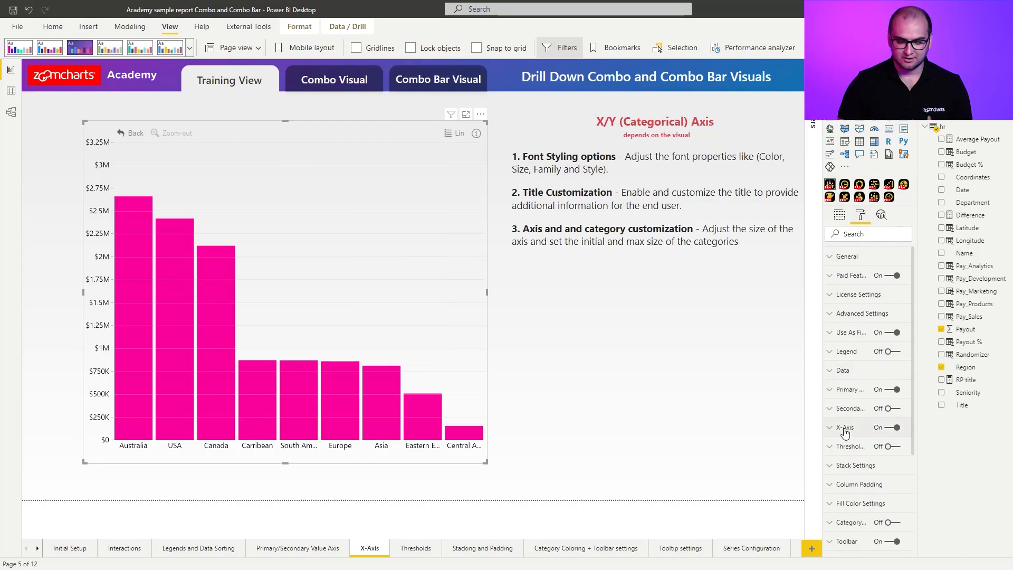
{"action": "left_click", "coordinate": [844, 427]}
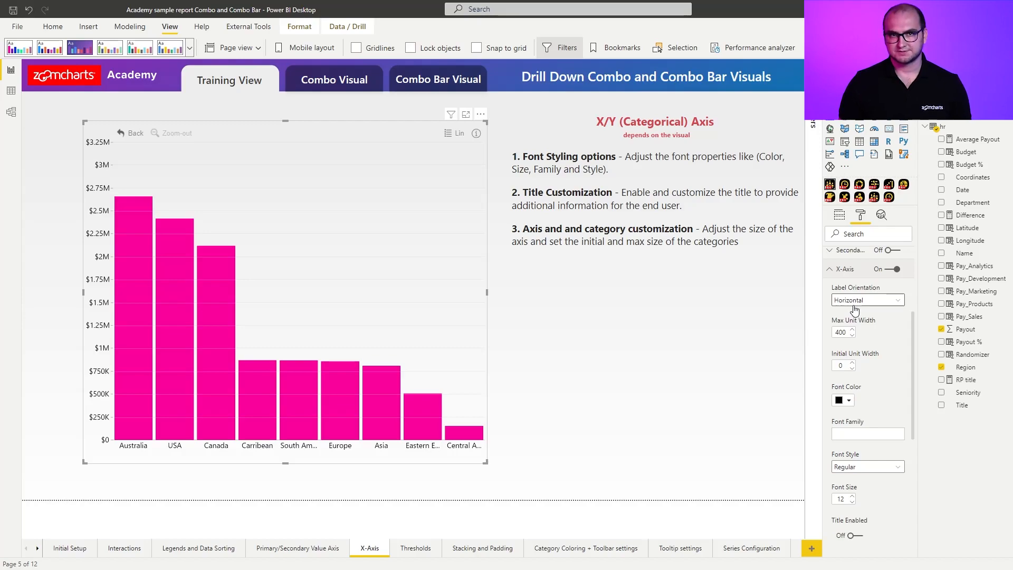
{"action": "left_click", "coordinate": [867, 300]}
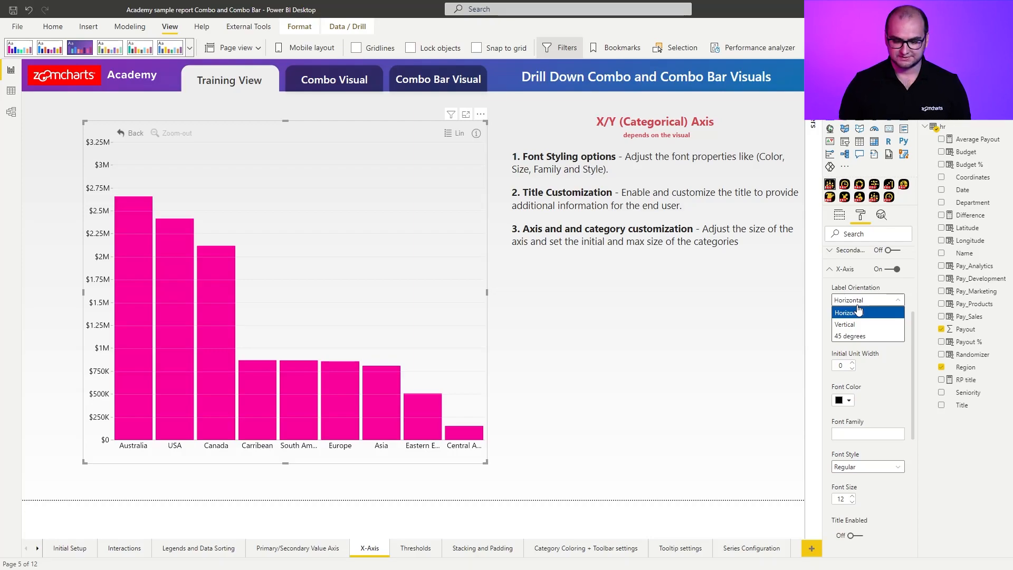
Keep x-axis labels horizontal, make them purple at size 14, and enable the axis title
{"action": "left_click", "coordinate": [868, 311]}
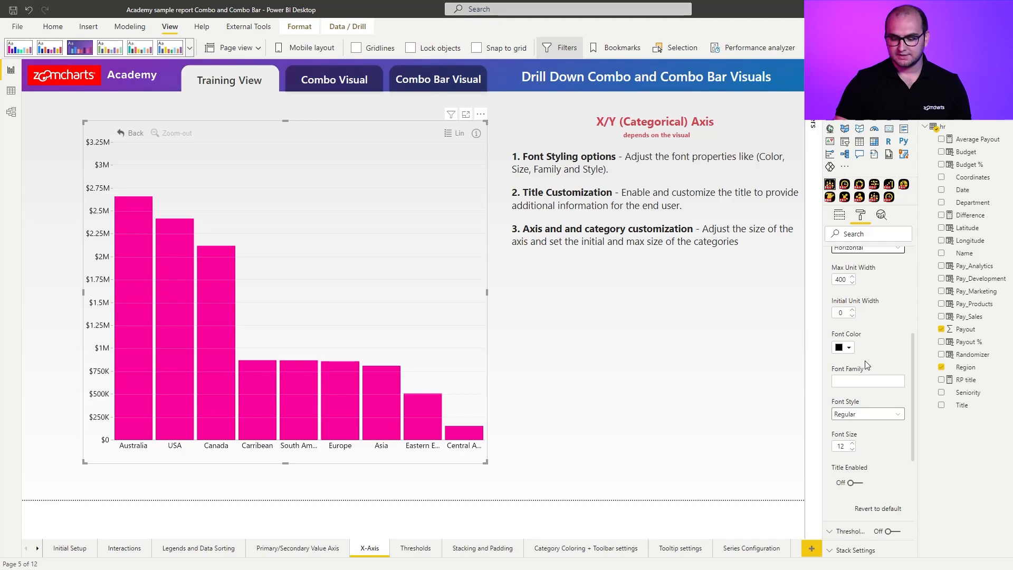
{"action": "left_click", "coordinate": [840, 347]}
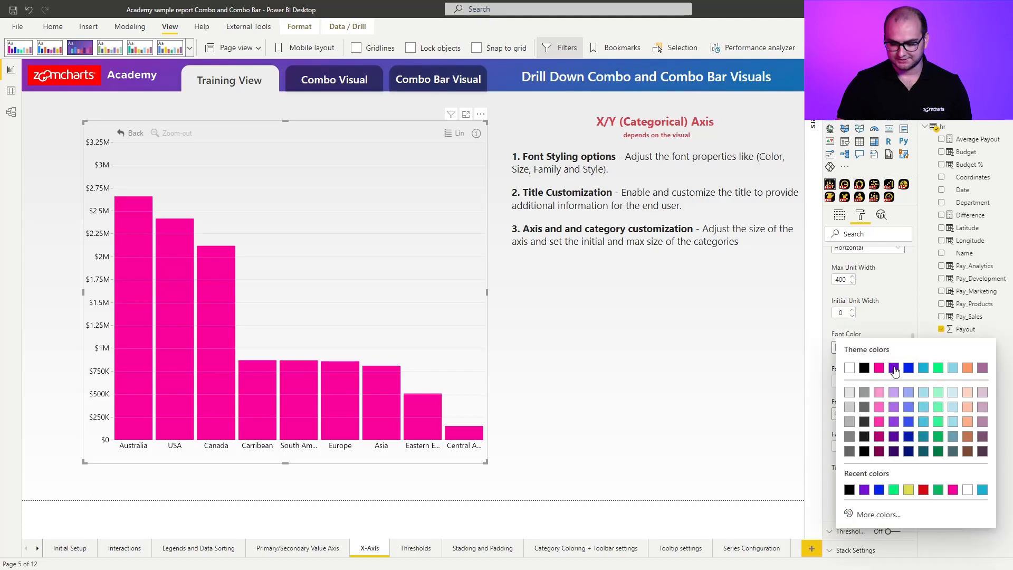
{"action": "left_click", "coordinate": [893, 368]}
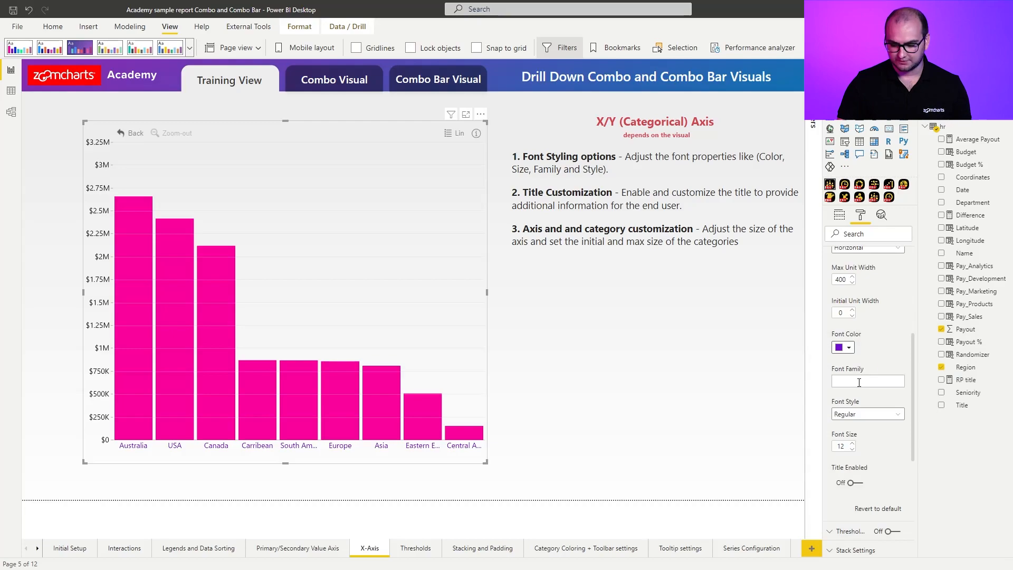
{"action": "mouse_move", "coordinate": [861, 417]}
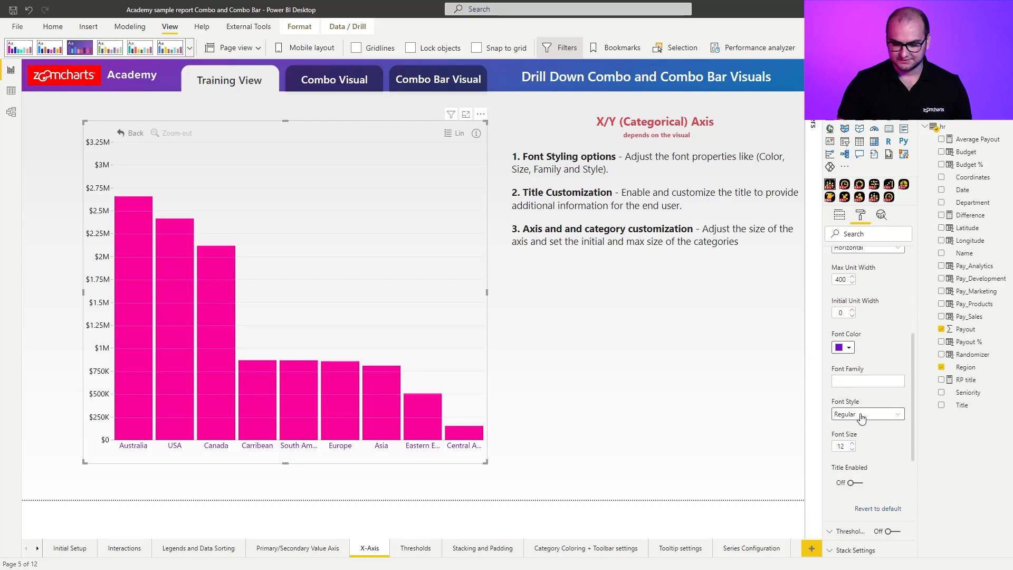
{"action": "left_click", "coordinate": [864, 414]}
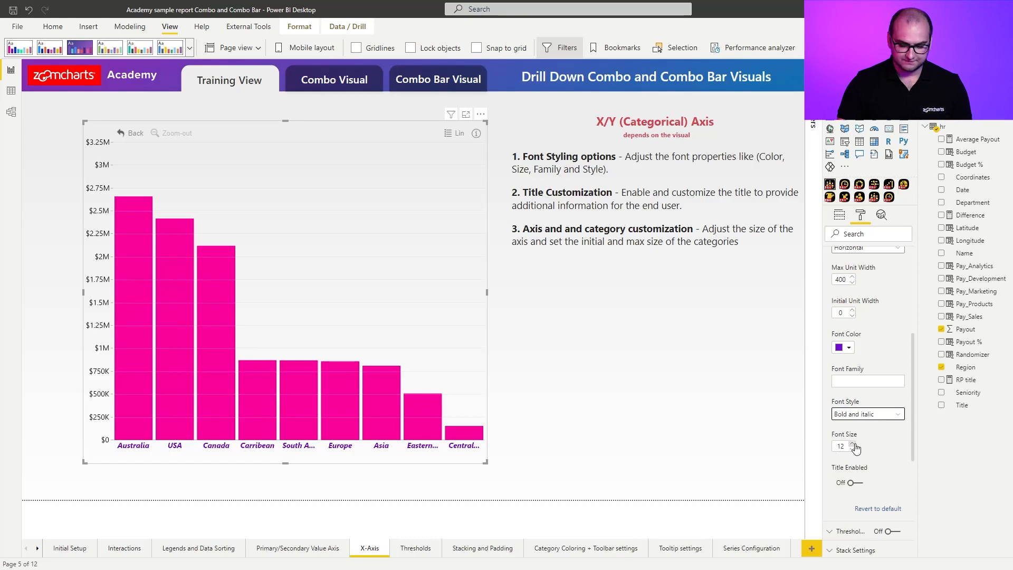
{"action": "left_click", "coordinate": [852, 443]}
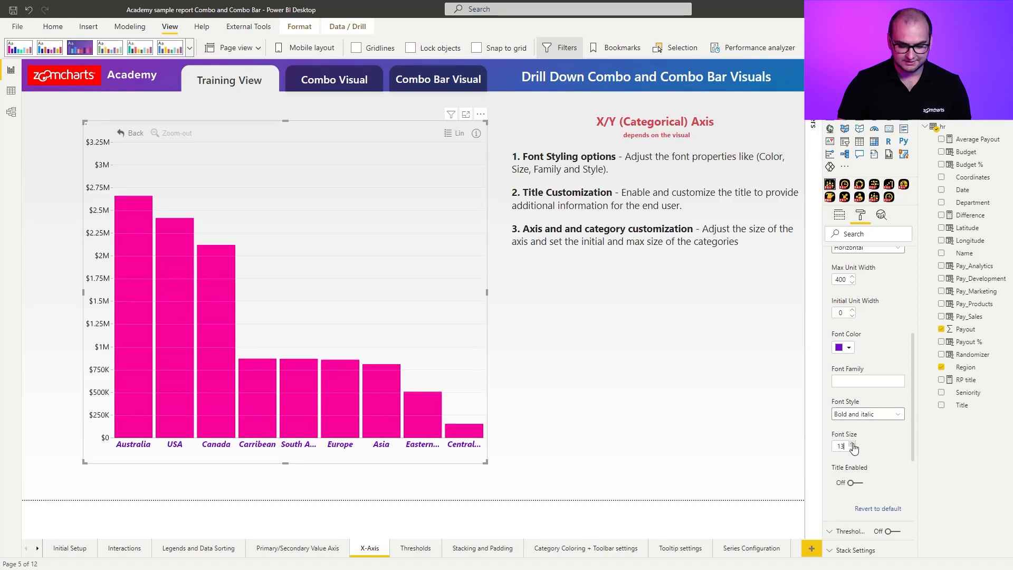
{"action": "left_click", "coordinate": [853, 444]}
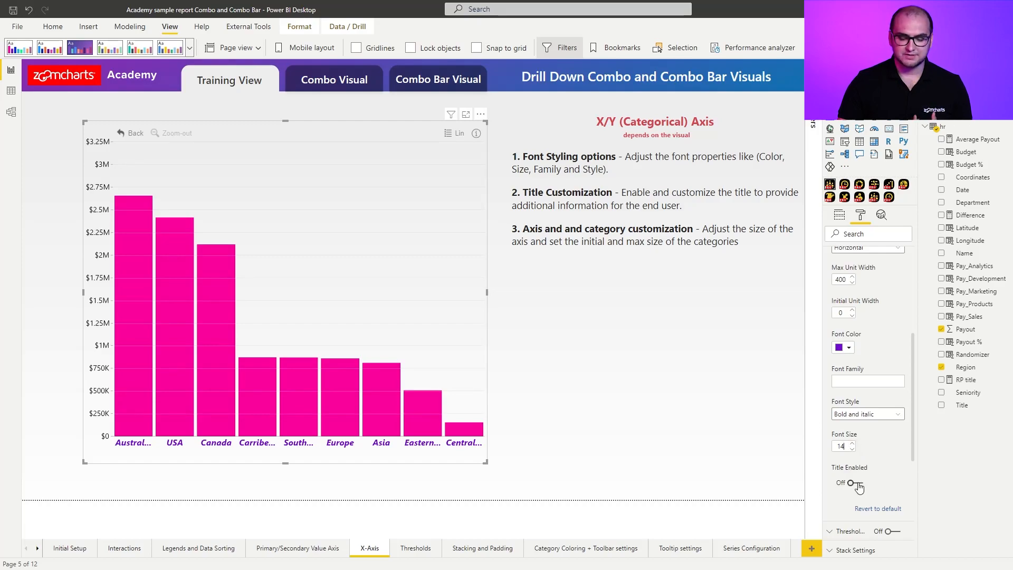
{"action": "left_click", "coordinate": [849, 483]}
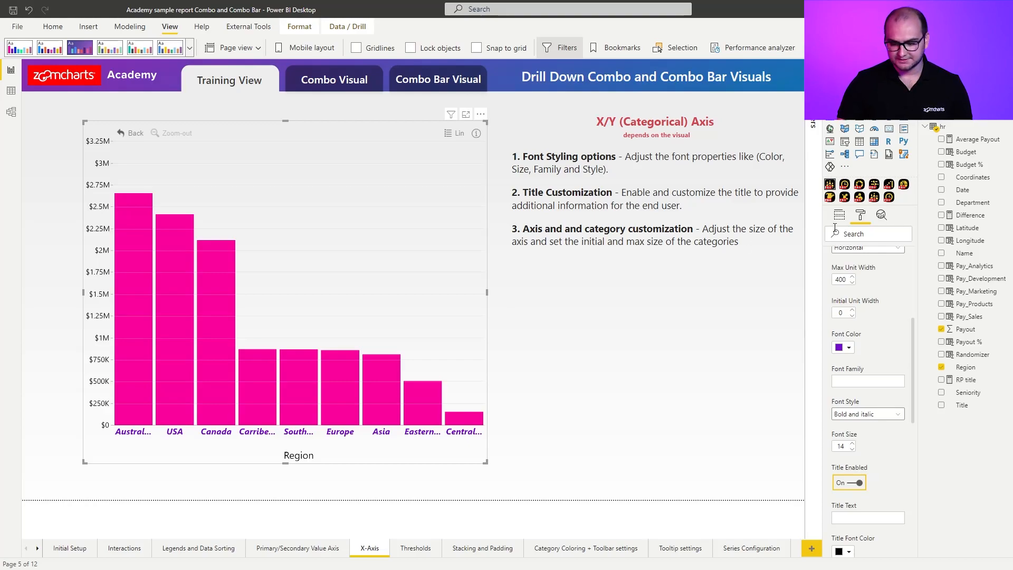
Return to the visual's field assignments to add Department beneath Region
{"action": "left_click", "coordinate": [839, 215]}
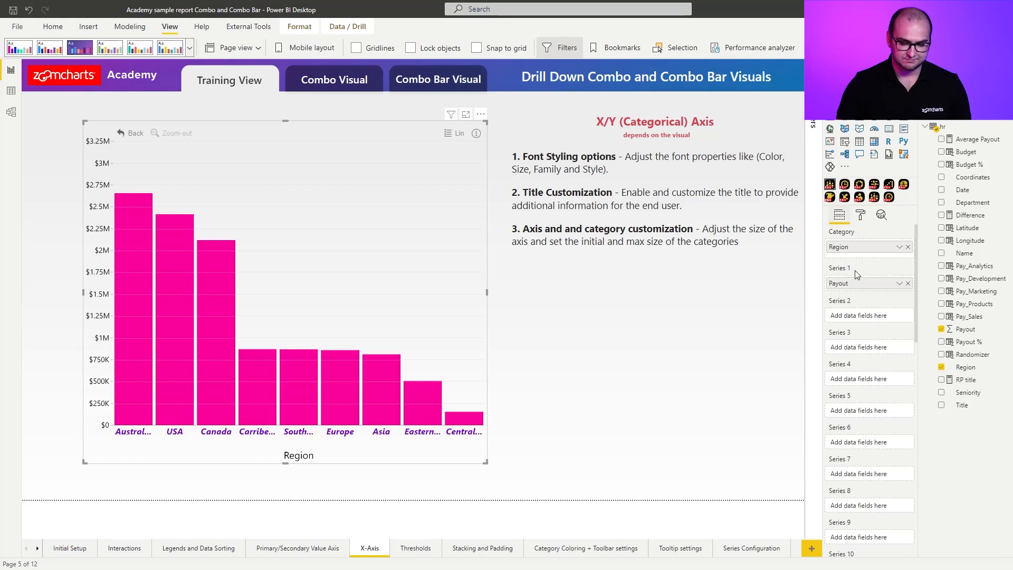
{"action": "mouse_move", "coordinate": [927, 251]}
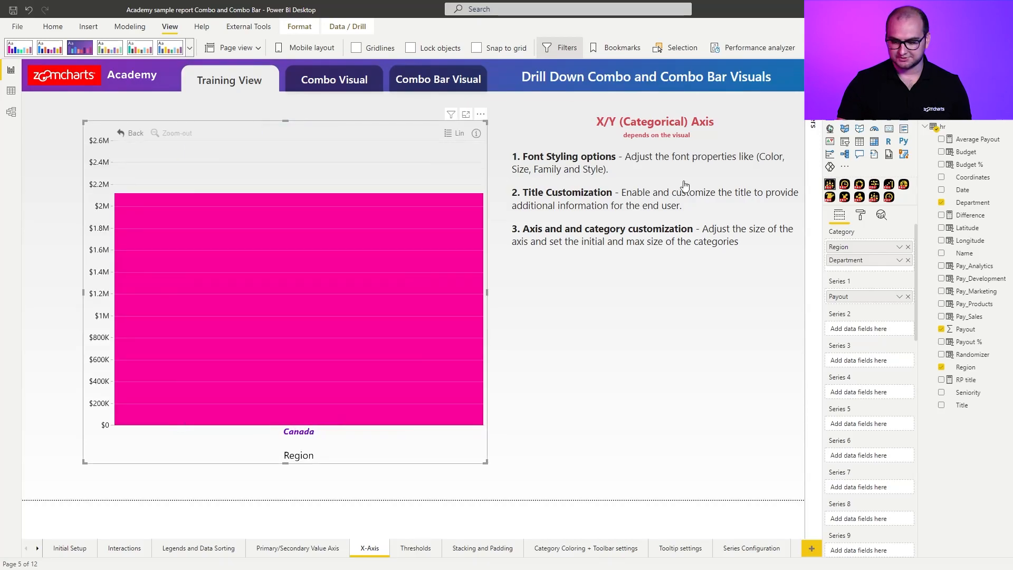
Show the visual's X-Axis formatting settings again
{"action": "left_click", "coordinate": [860, 215]}
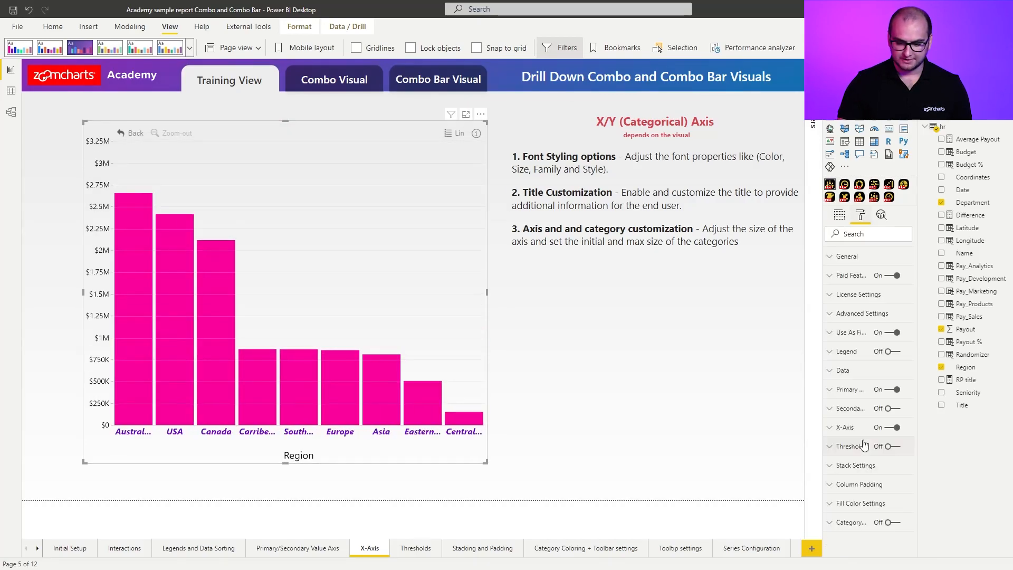
{"action": "left_click", "coordinate": [830, 426]}
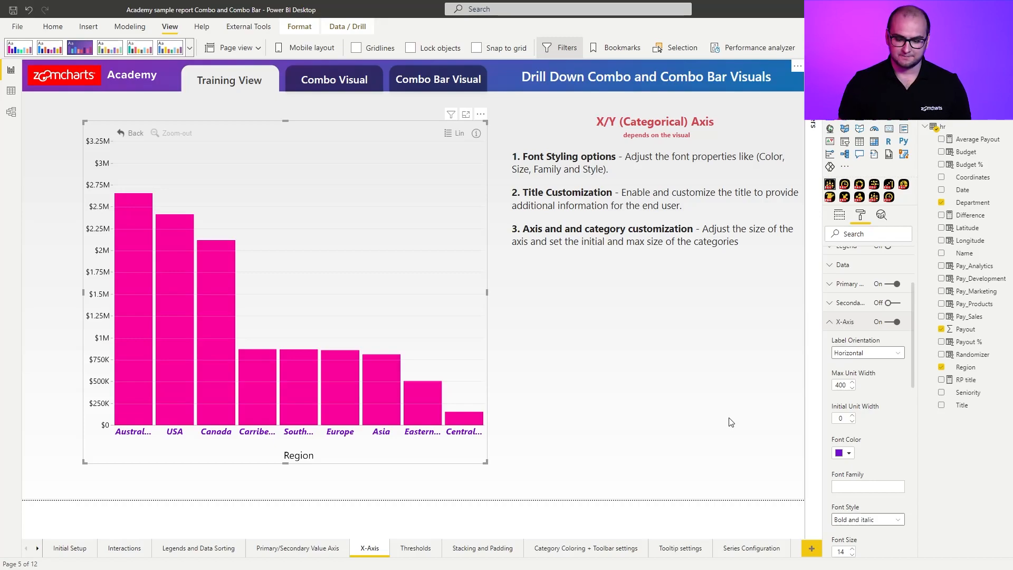
{"action": "mouse_move", "coordinate": [298, 426]}
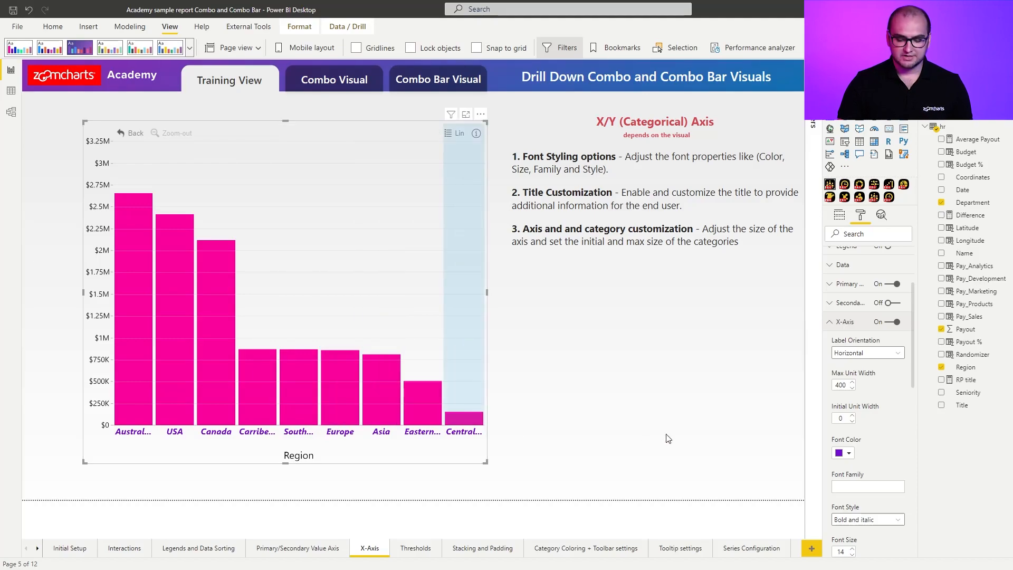
Set the X-Axis initial unit width to 100 for wider columns
{"action": "left_click", "coordinate": [840, 419]}
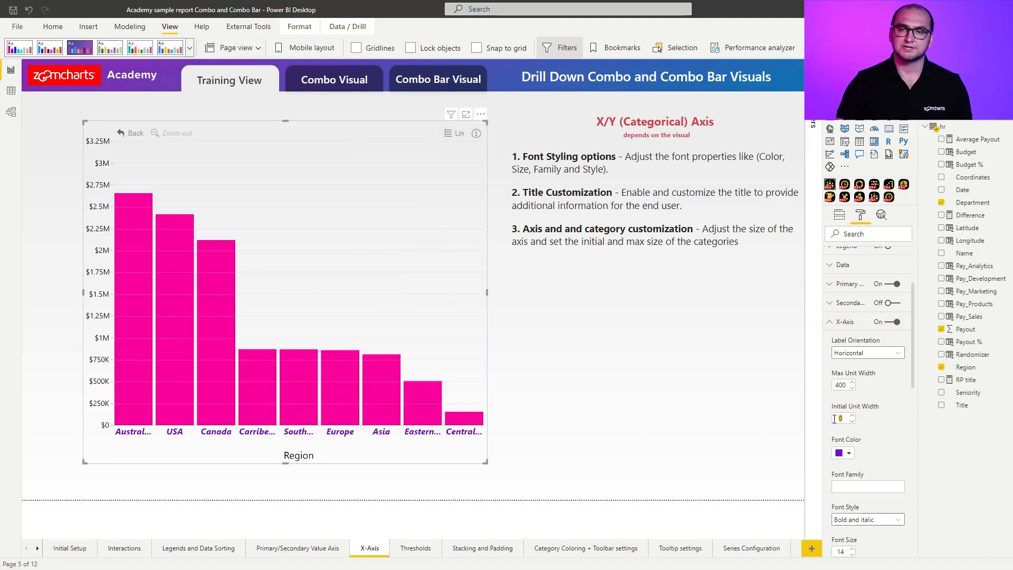
{"action": "type", "text": "10"}
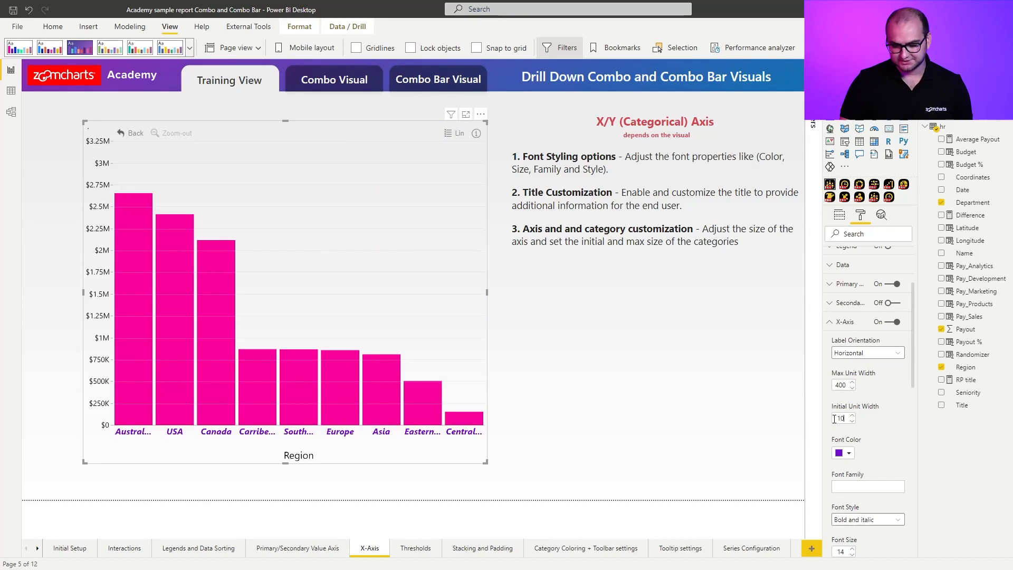
{"action": "type", "text": "100"}
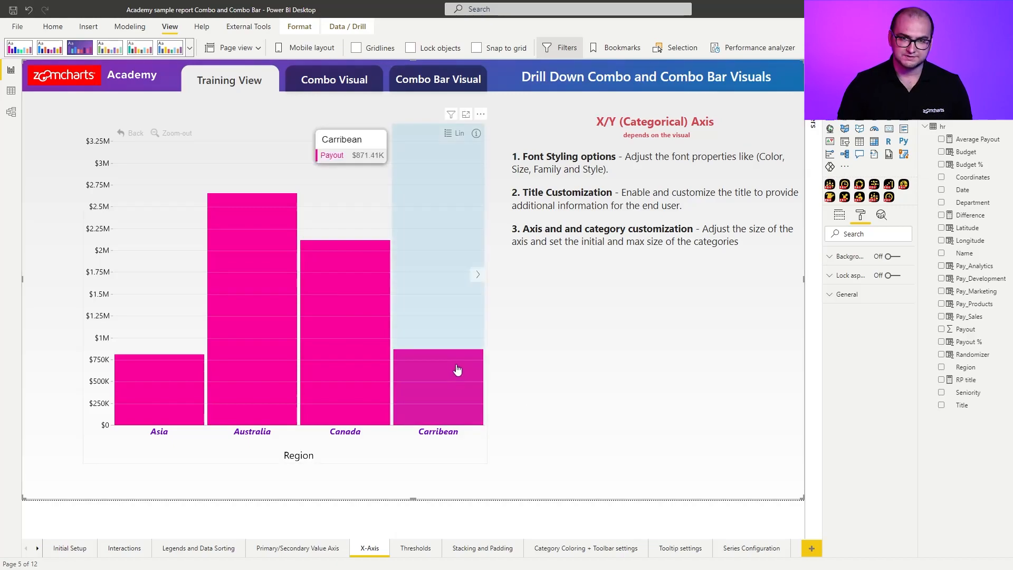
Page the chart to Canada through Europe and reopen the X-Axis format settings
{"action": "left_click", "coordinate": [477, 274]}
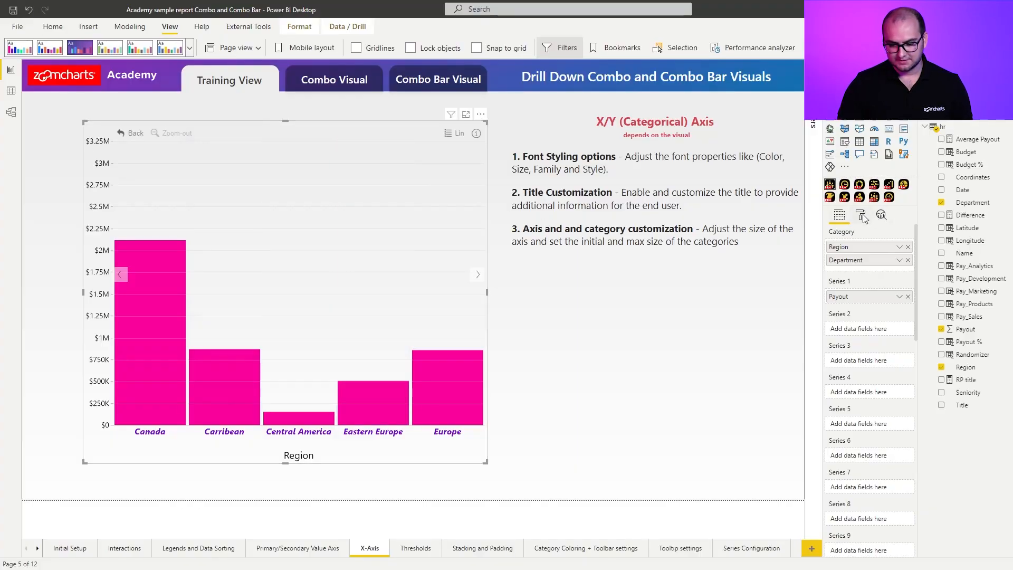
{"action": "left_click", "coordinate": [860, 215]}
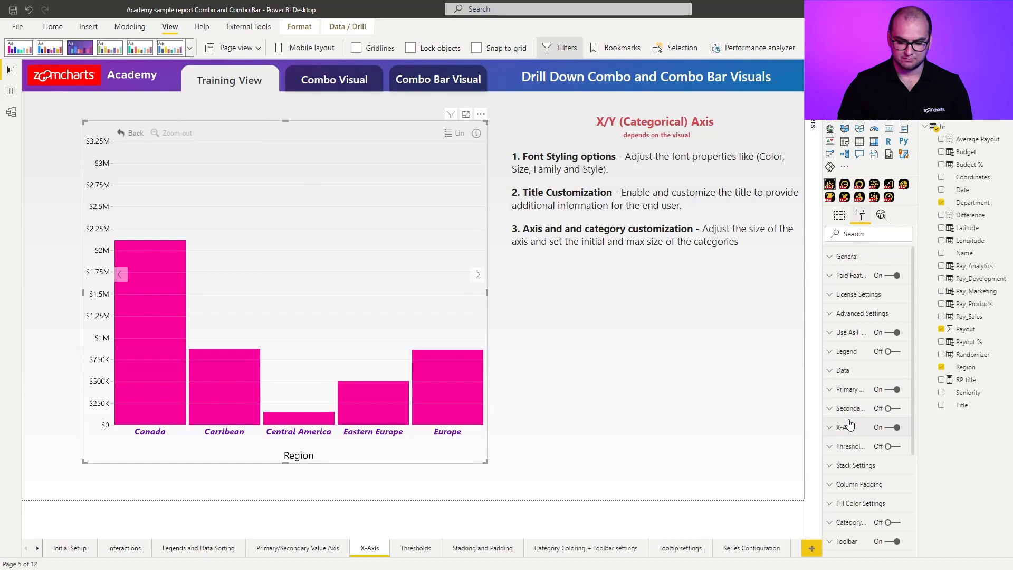
{"action": "left_click", "coordinate": [847, 427]}
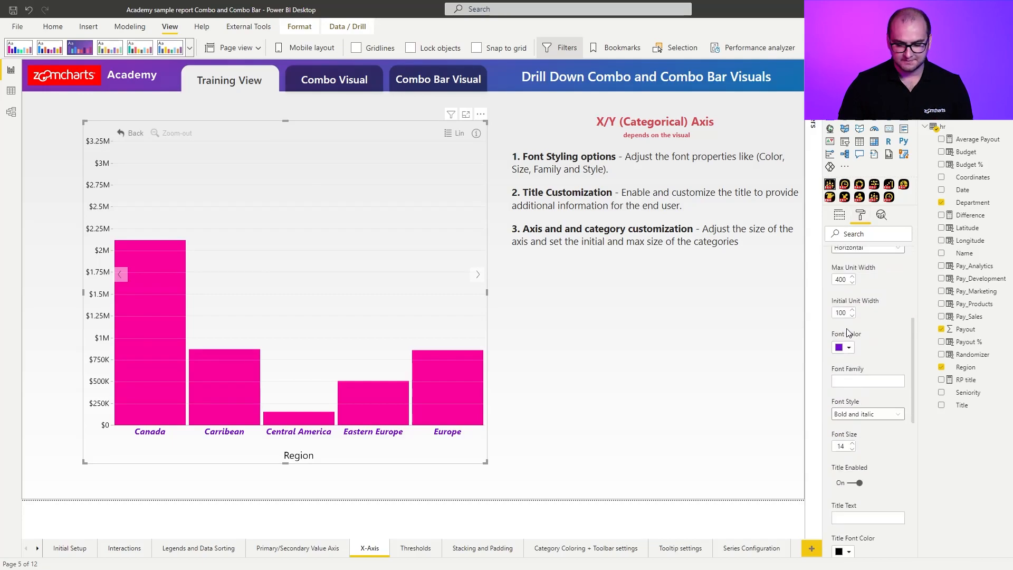